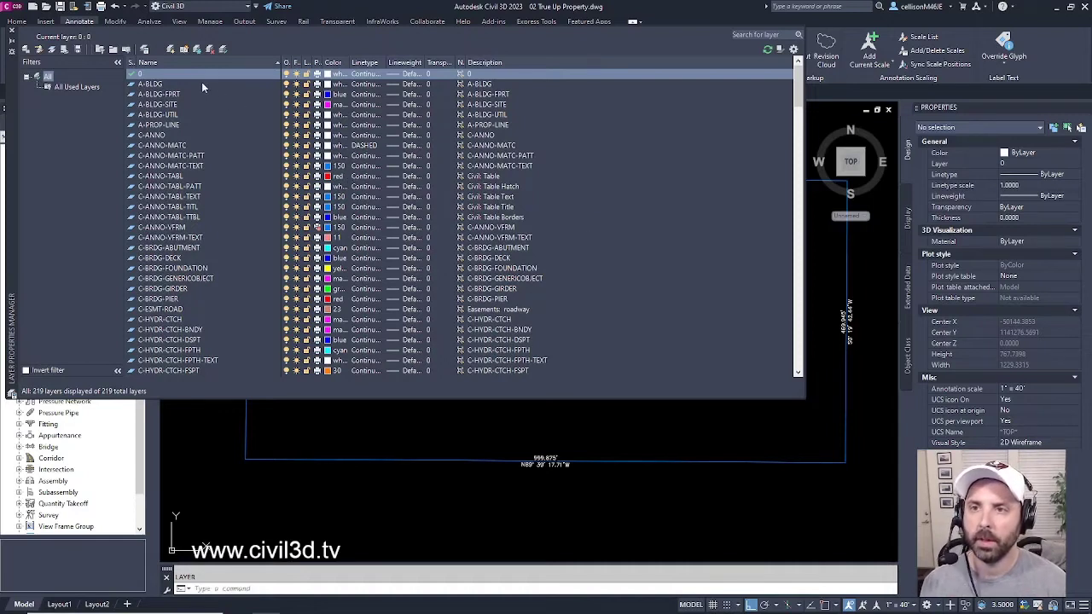
mouse_move(171, 48)
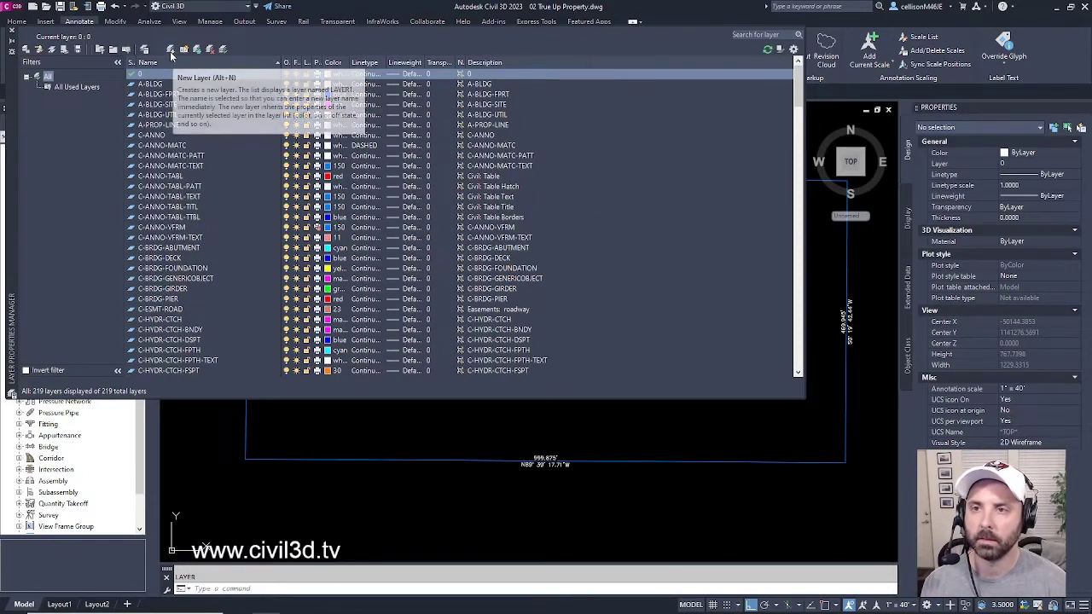
Add a new layer to the drawing's layer list for the _NOPLOT layer.
left_click(171, 48)
type("_NPLT")
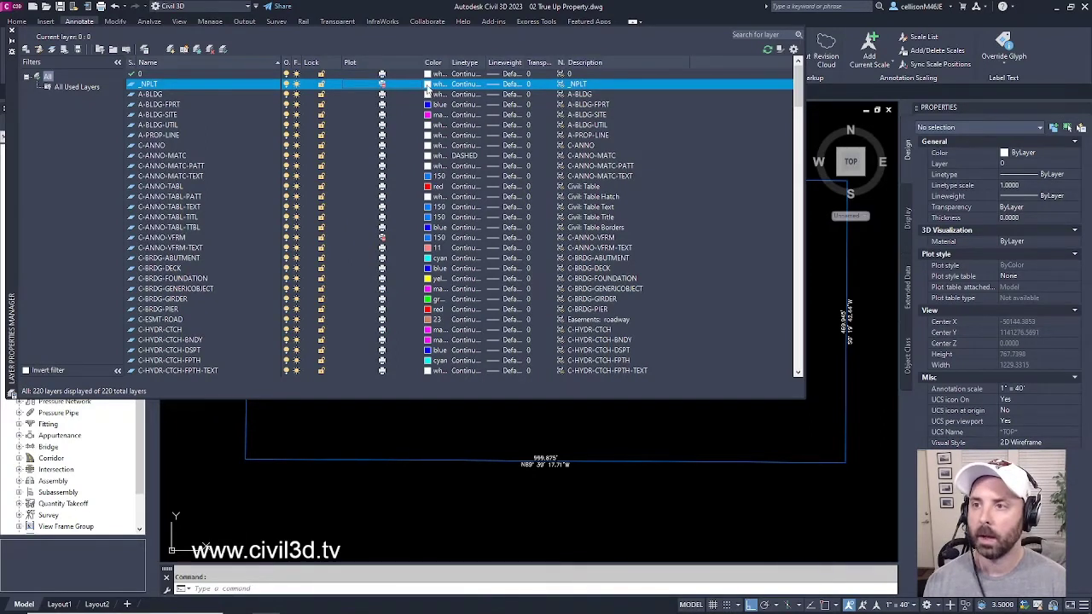
Assign magenta as the new layer's colour via the Select Color dialog.
left_click(440, 84)
type("magenta")
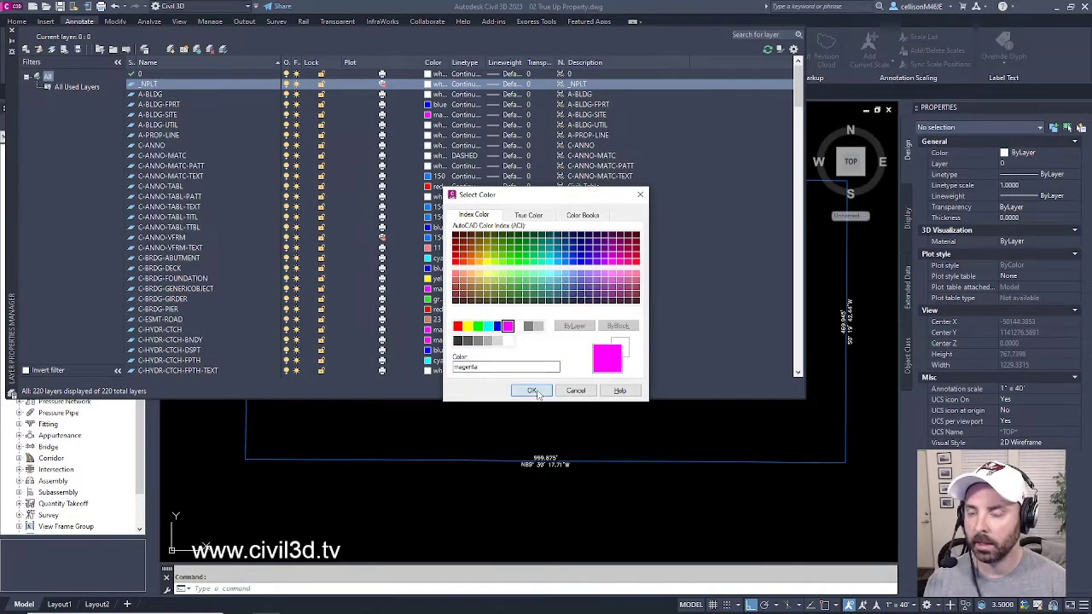
left_click(531, 389)
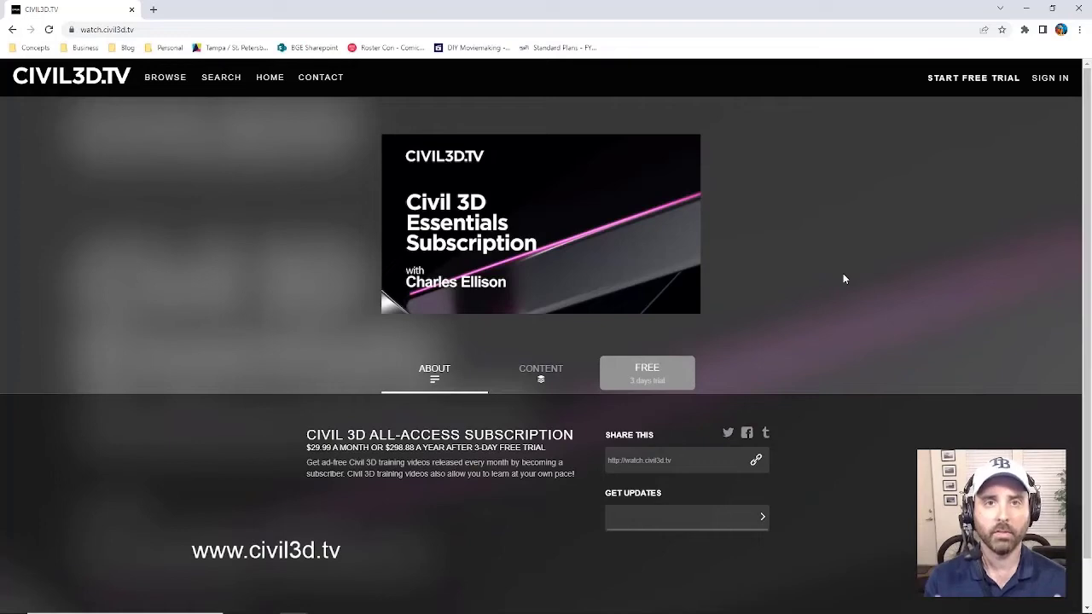
mouse_move(299, 117)
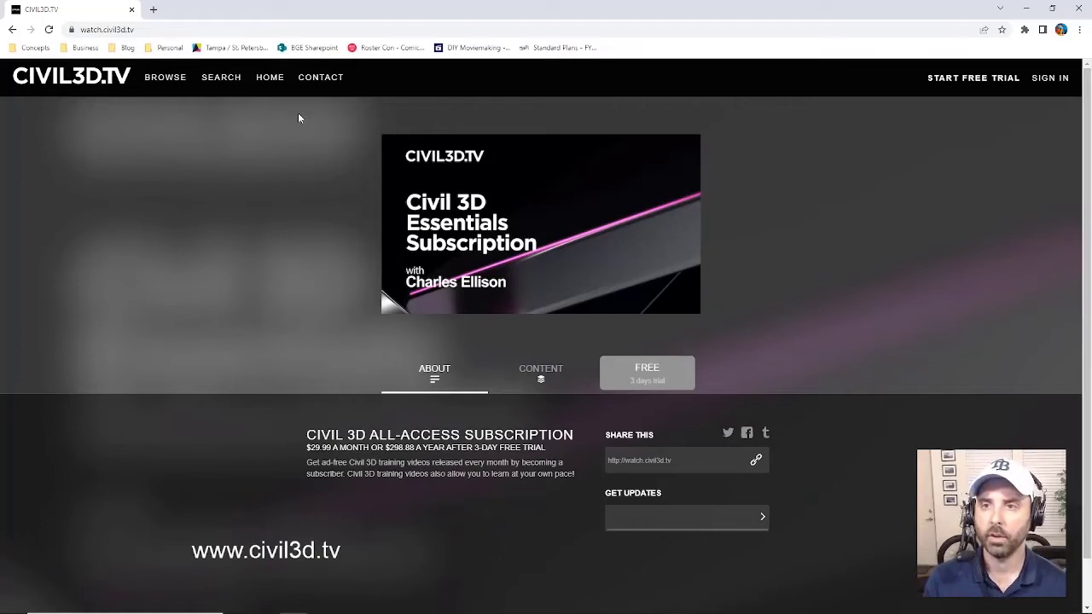
Browse the course catalog down to the Working with Alignments lesson group.
left_click(164, 77)
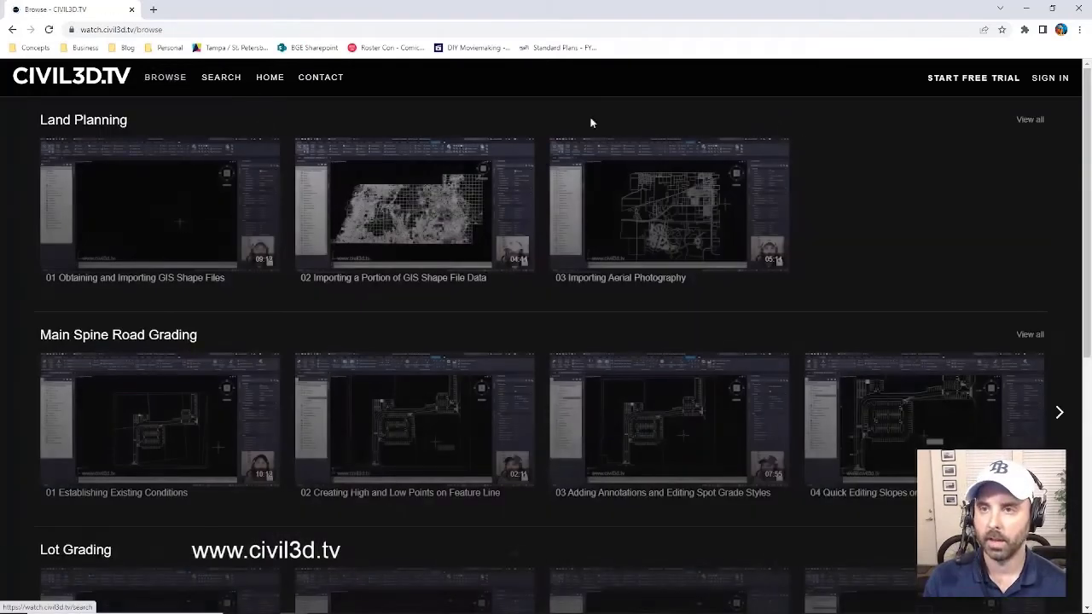
scroll("down", 3)
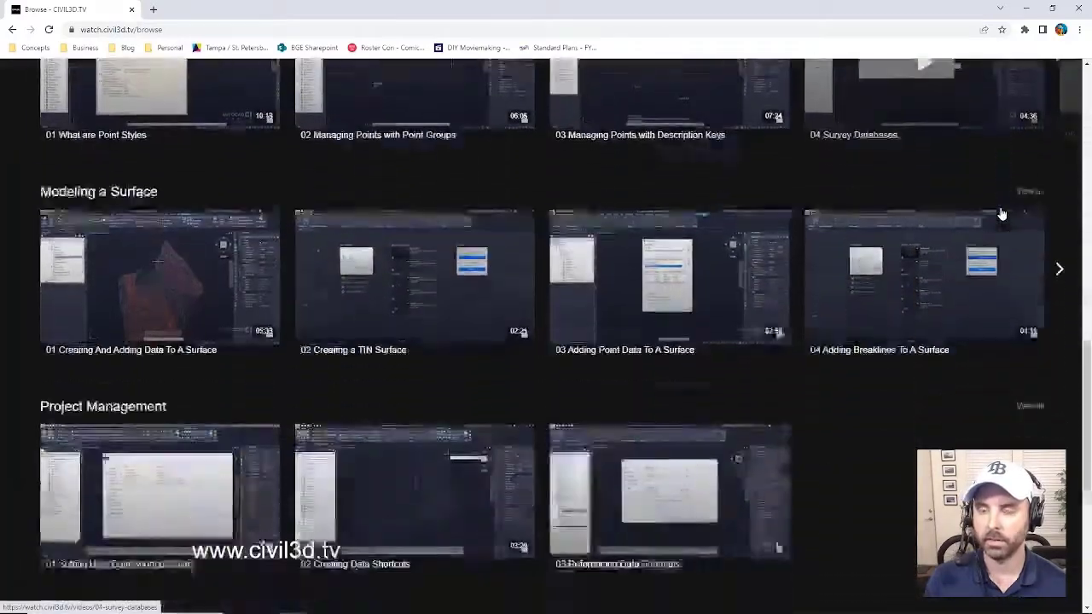
scroll("down", 3)
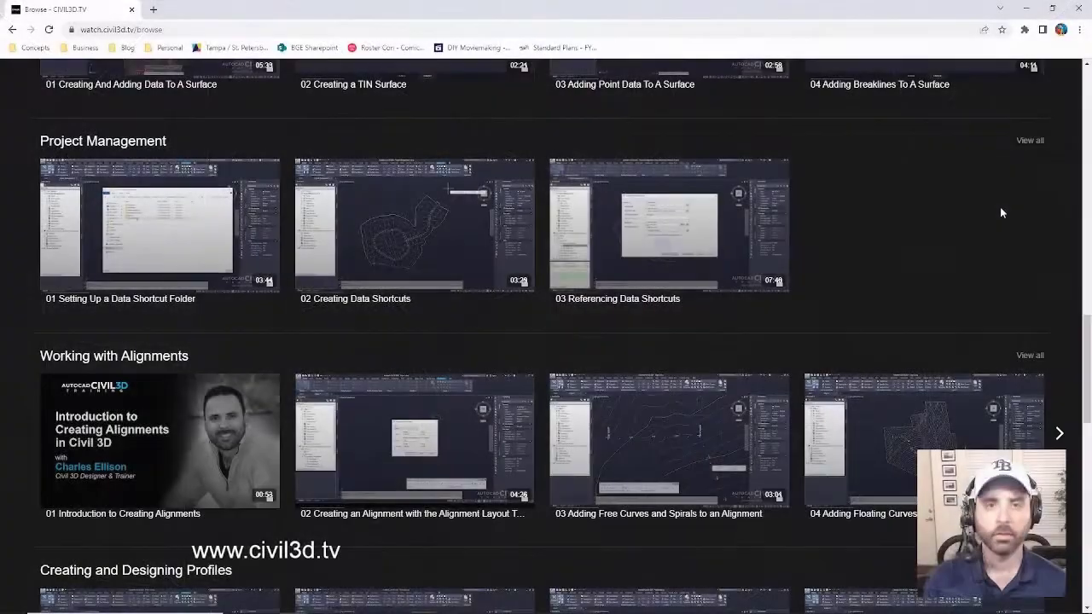